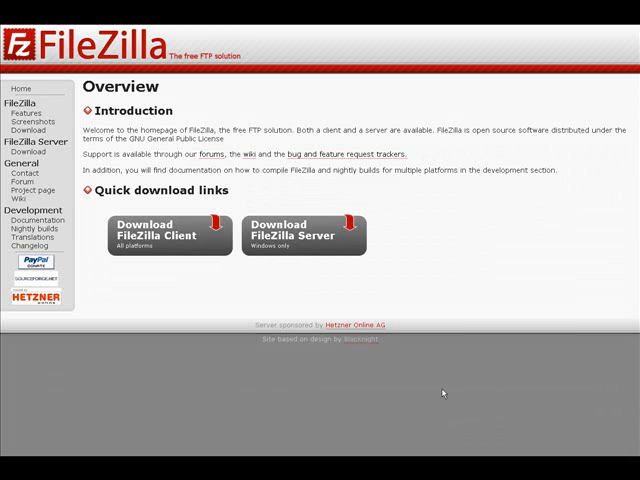
{"action": "mouse_move", "coordinate": [386, 360]}
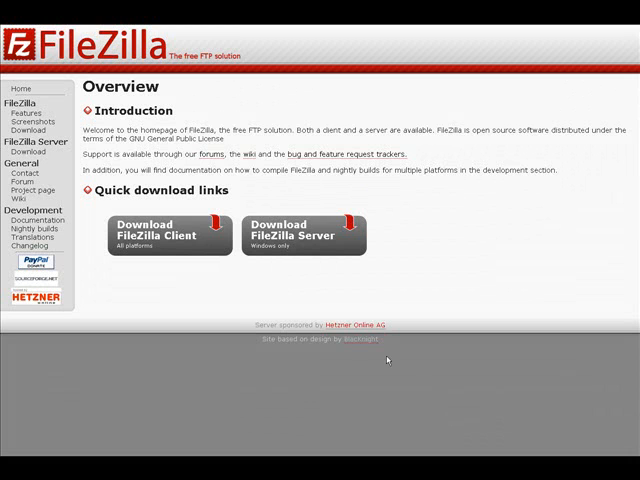
{"action": "mouse_move", "coordinate": [172, 236]}
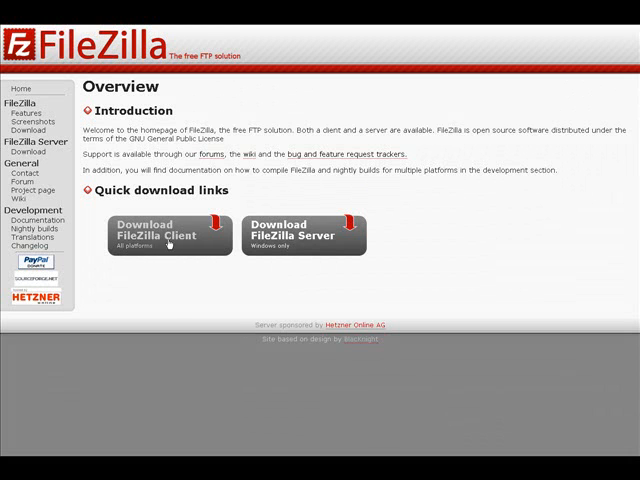
{"action": "mouse_move", "coordinate": [276, 254]}
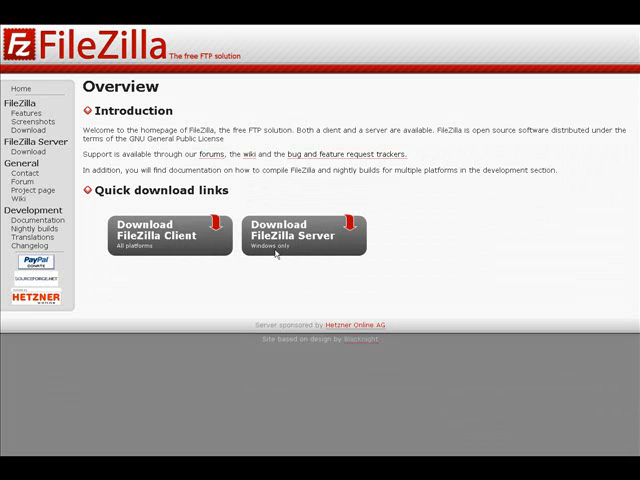
{"action": "mouse_move", "coordinate": [284, 260]}
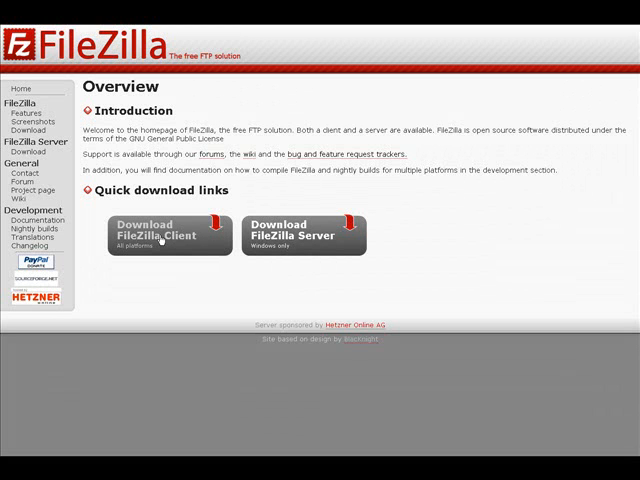
- Download the FileZilla Client before connecting to the web server
{"action": "left_click", "coordinate": [164, 230]}
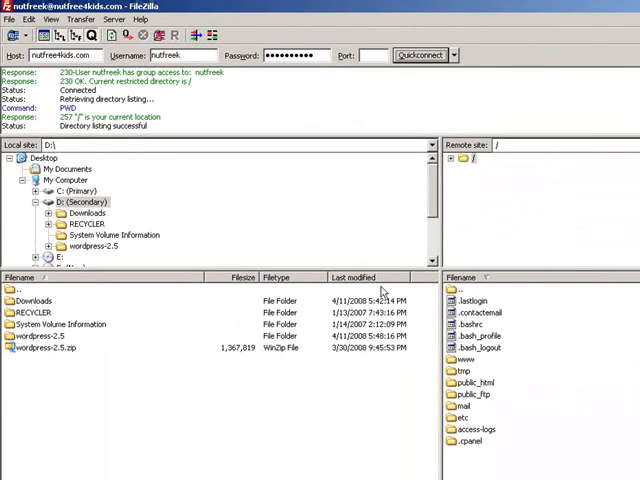
{"action": "mouse_move", "coordinate": [490, 390]}
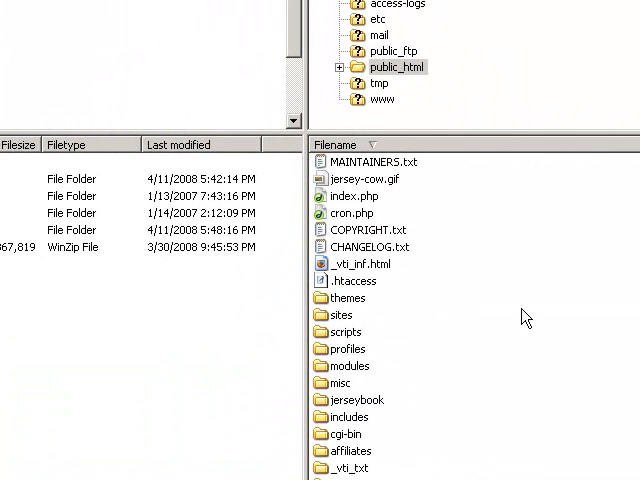
- Create the remote public_html/blog directory and enter the local wordpress-2.5 folder
{"action": "right_click", "coordinate": [344, 332]}
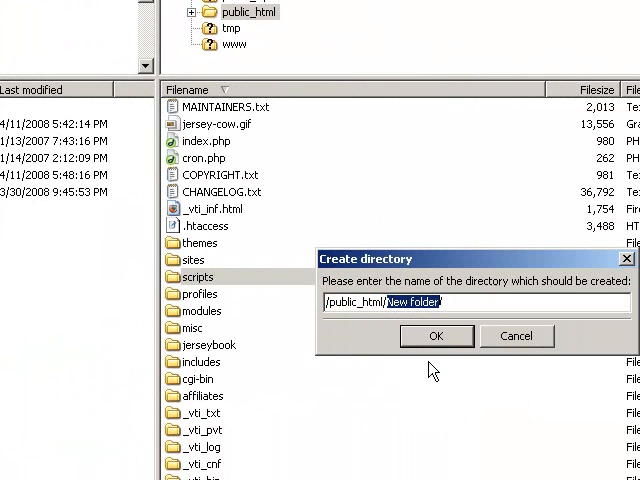
{"action": "type", "text": "blog"}
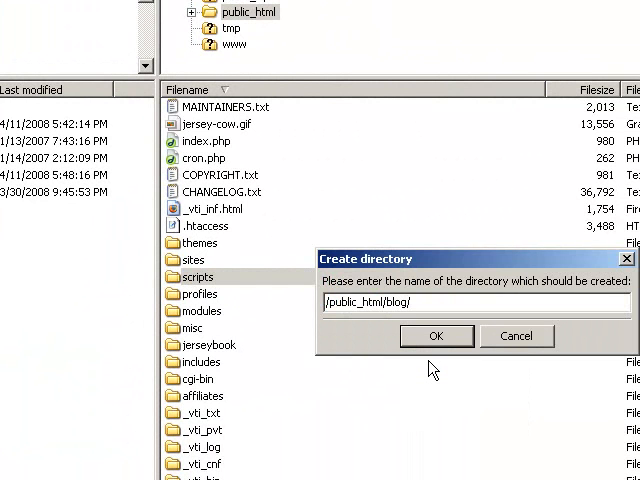
{"action": "left_click", "coordinate": [436, 336]}
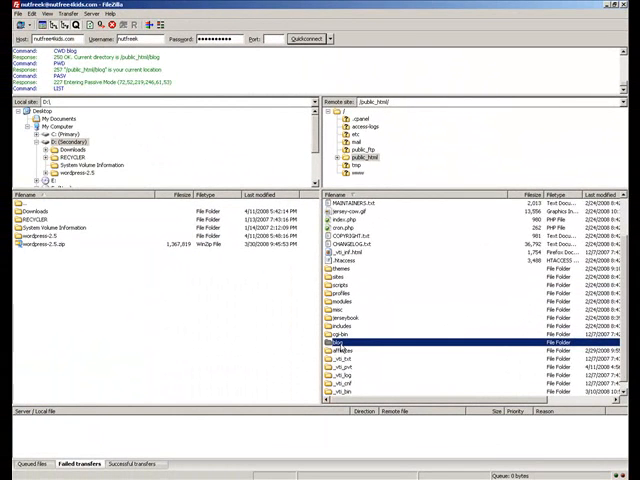
{"action": "double_click", "coordinate": [350, 342]}
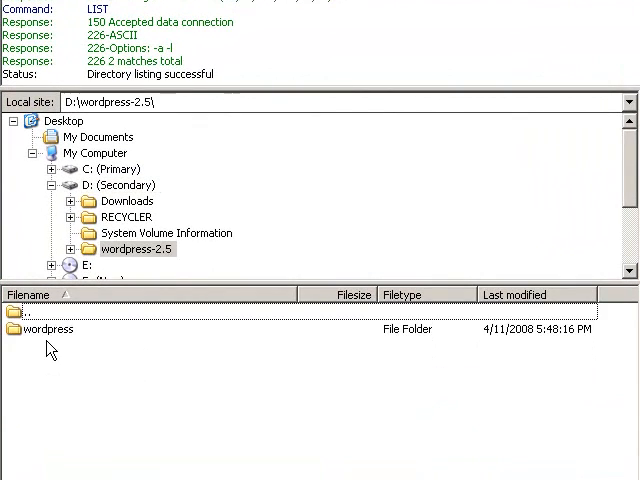
- Drag the local wordpress folder's contents into the remote blog directory to upload them
{"action": "double_click", "coordinate": [44, 328]}
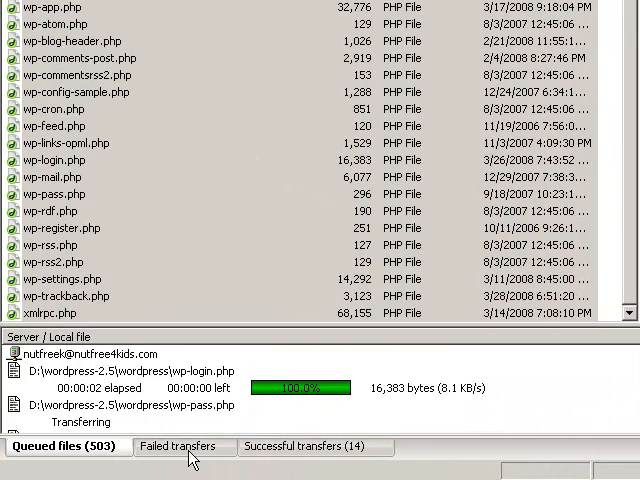
{"action": "left_click", "coordinate": [290, 448]}
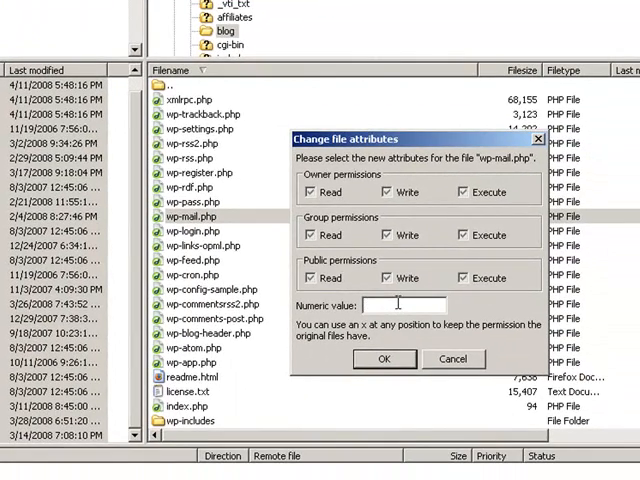
- Enter 755 as wp-mail.php's numeric permissions, then cancel without applying
{"action": "type", "text": "755"}
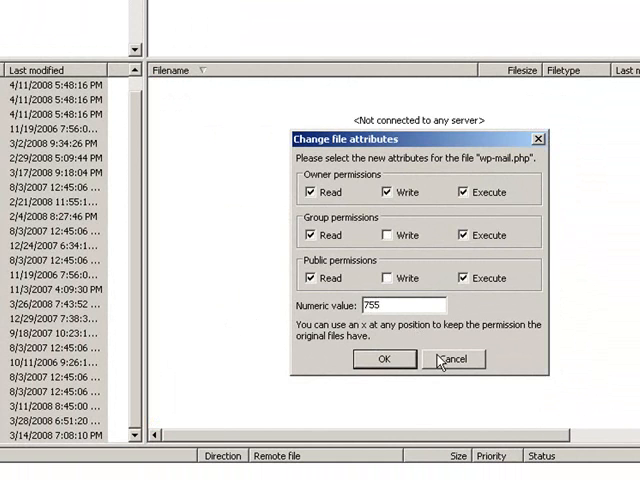
{"action": "left_click", "coordinate": [452, 360]}
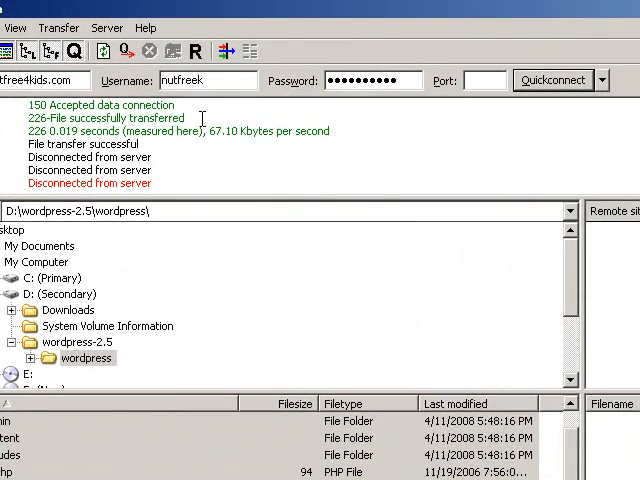
- Quickconnect again and browse into the remote blog folder listing wp-mail.php and wp-config-sample.php
{"action": "left_click", "coordinate": [552, 80]}
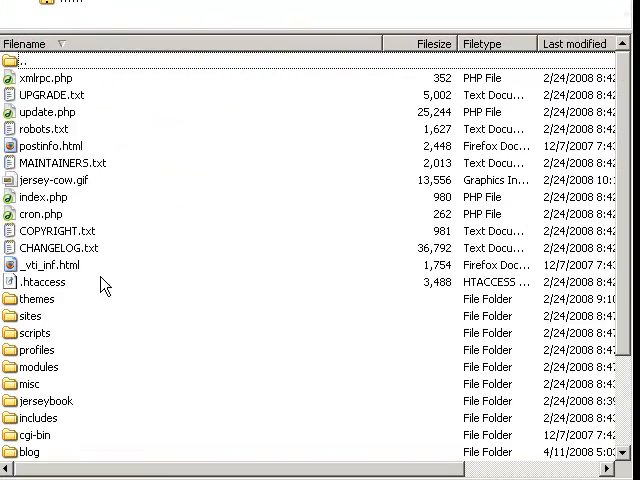
{"action": "scroll", "scroll_direction": "down", "scroll_amount": 3}
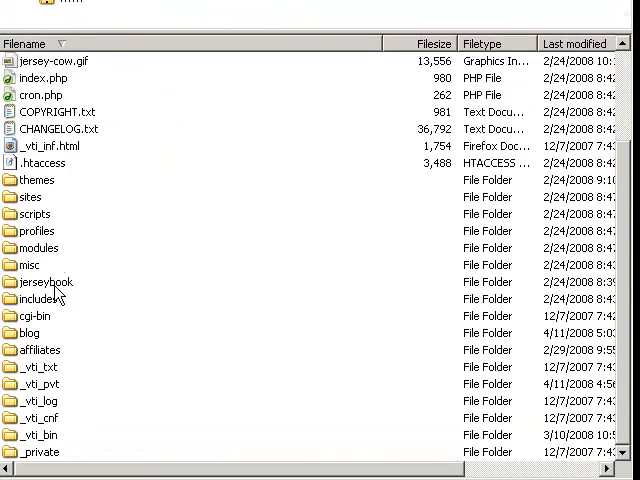
{"action": "left_click", "coordinate": [30, 332]}
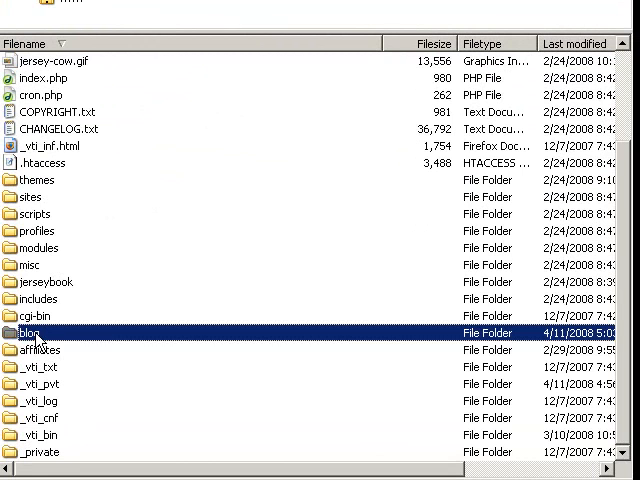
{"action": "double_click", "coordinate": [32, 332]}
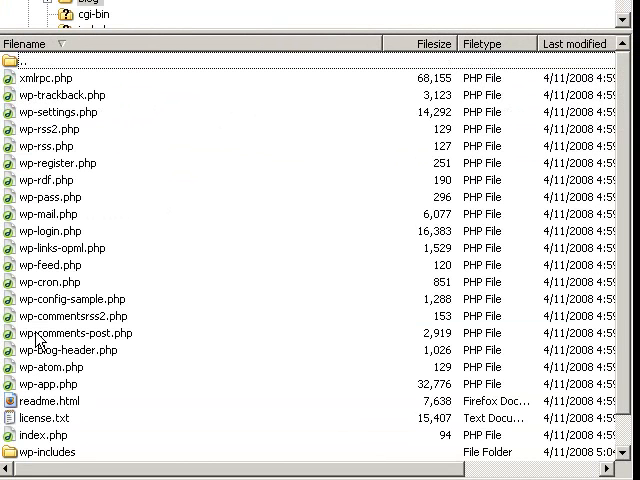
{"action": "scroll", "scroll_direction": "down", "scroll_amount": 3}
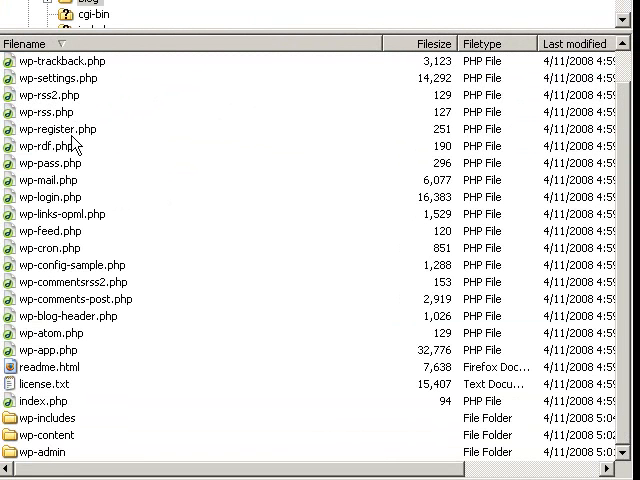